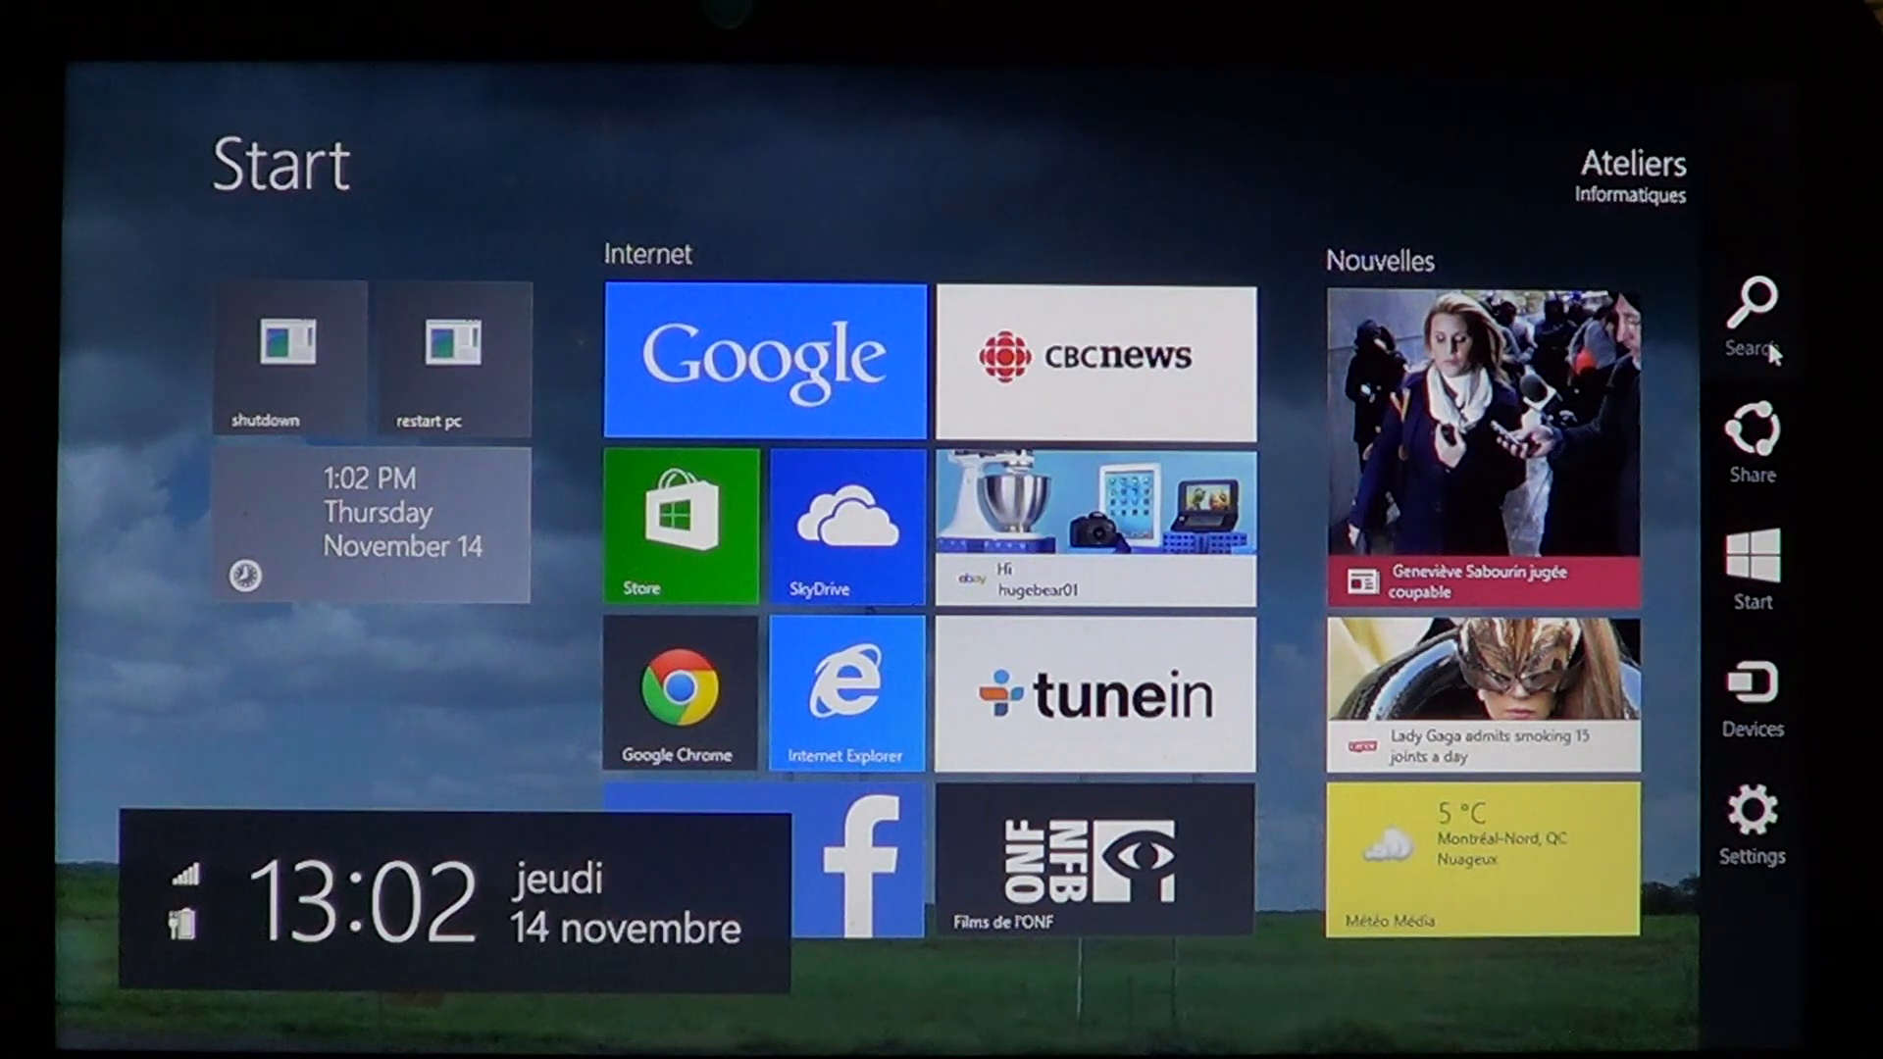
Search Settings for "def" from the Search charm, scoped to Settings only
{"action": "left_click", "coordinate": [1754, 302]}
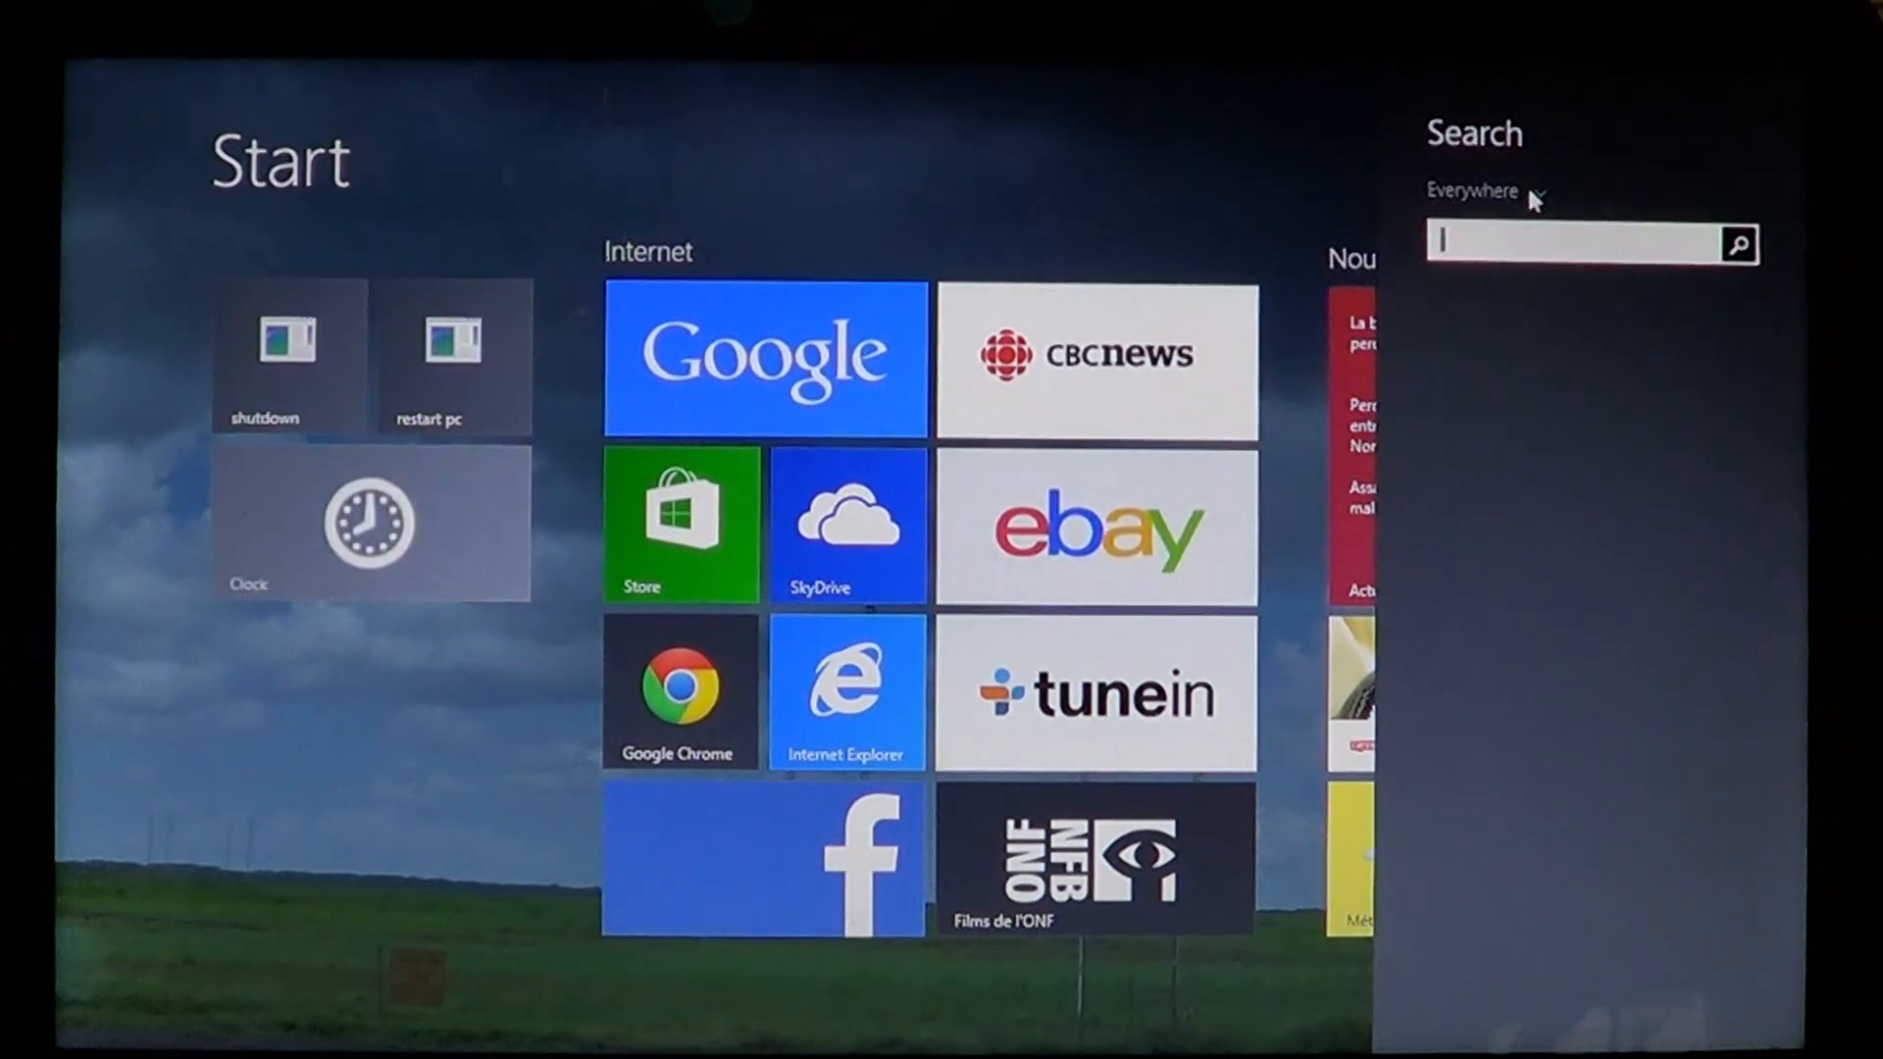
{"action": "left_click", "coordinate": [1532, 190]}
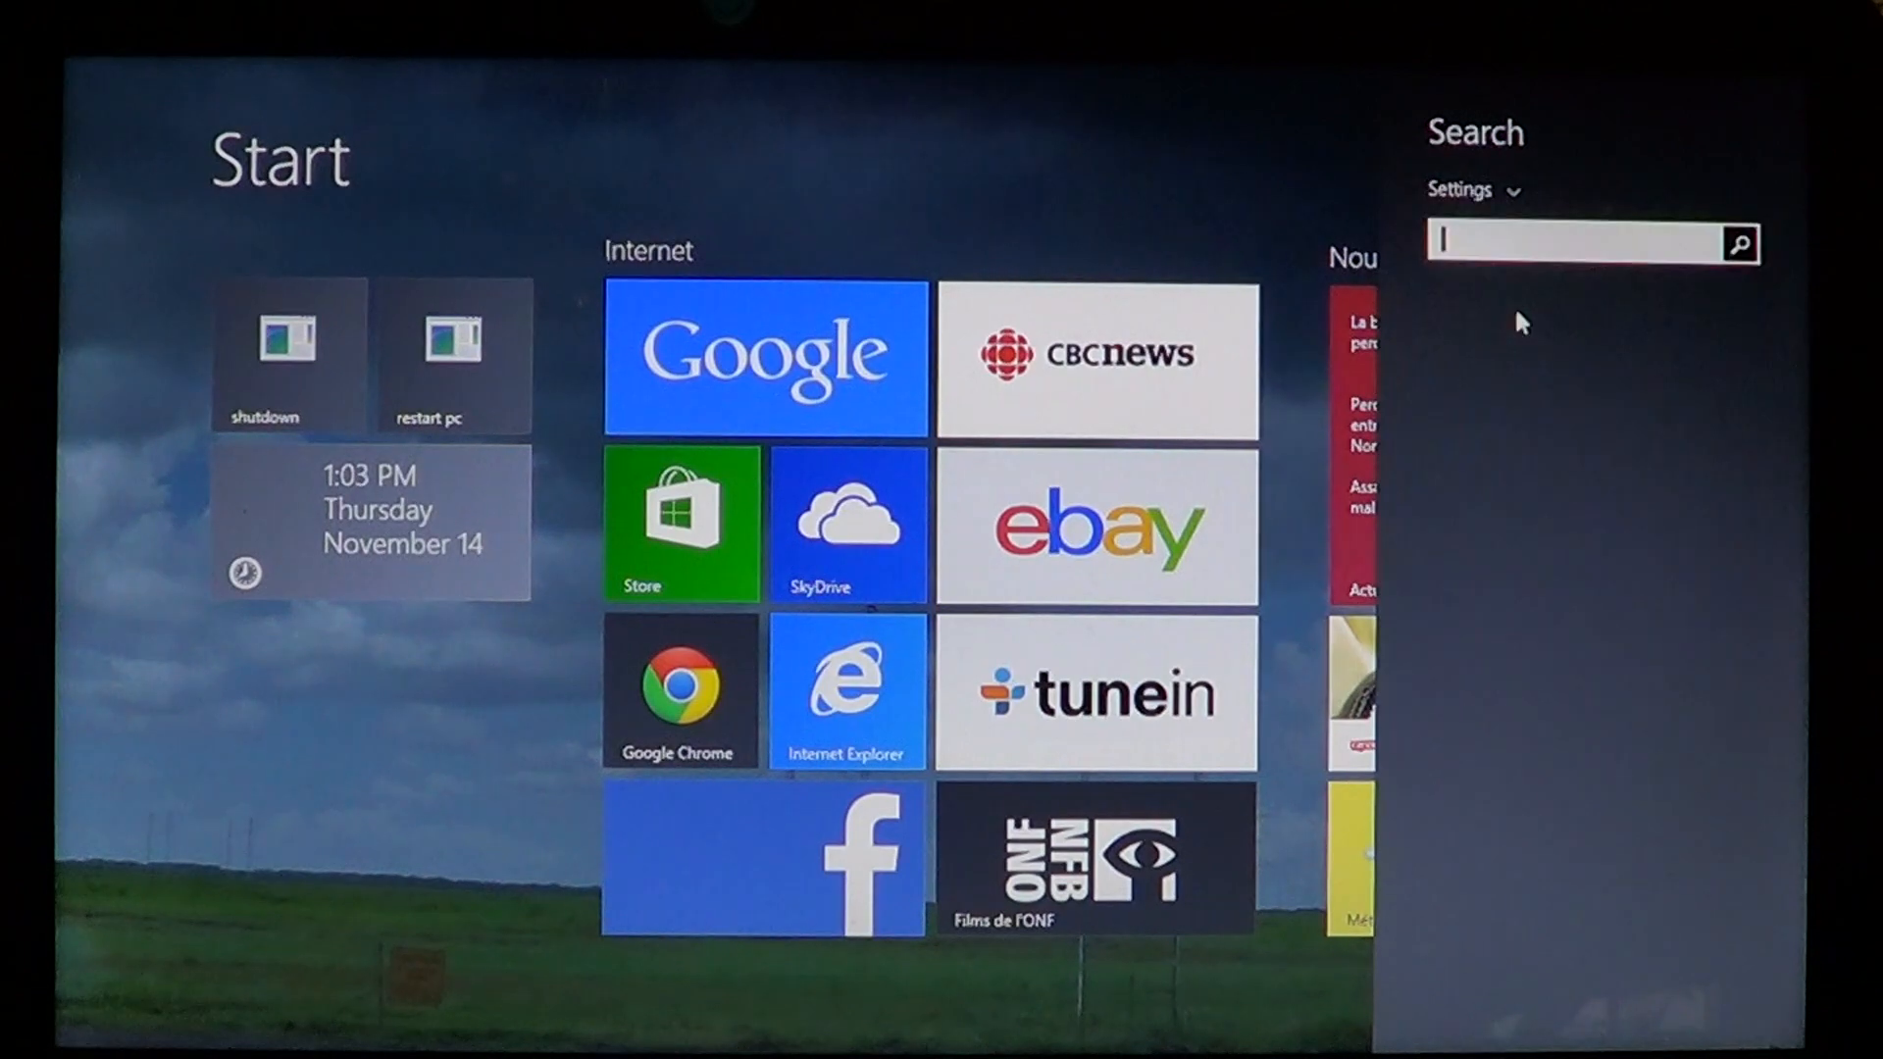
{"action": "type", "text": "default app settings"}
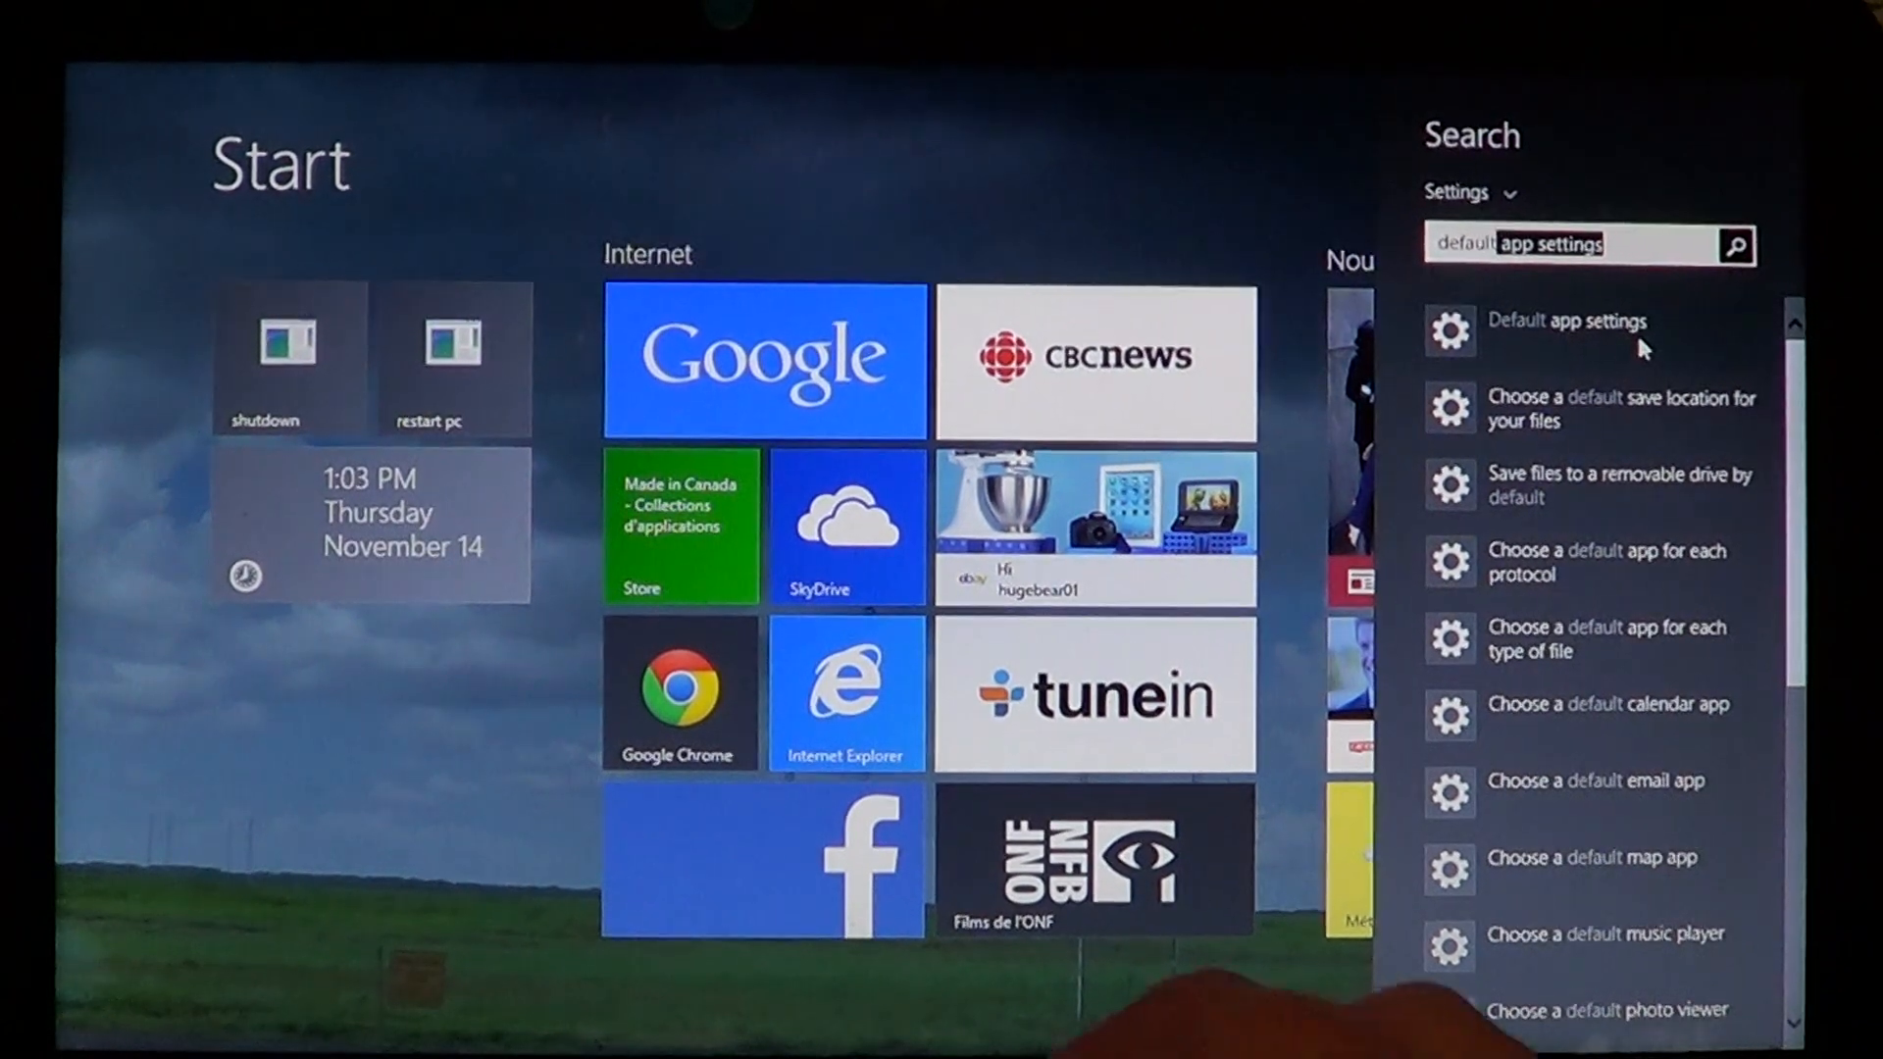
Open the "Default app settings" result to reach the Defaults page
{"action": "left_click", "coordinate": [1560, 320]}
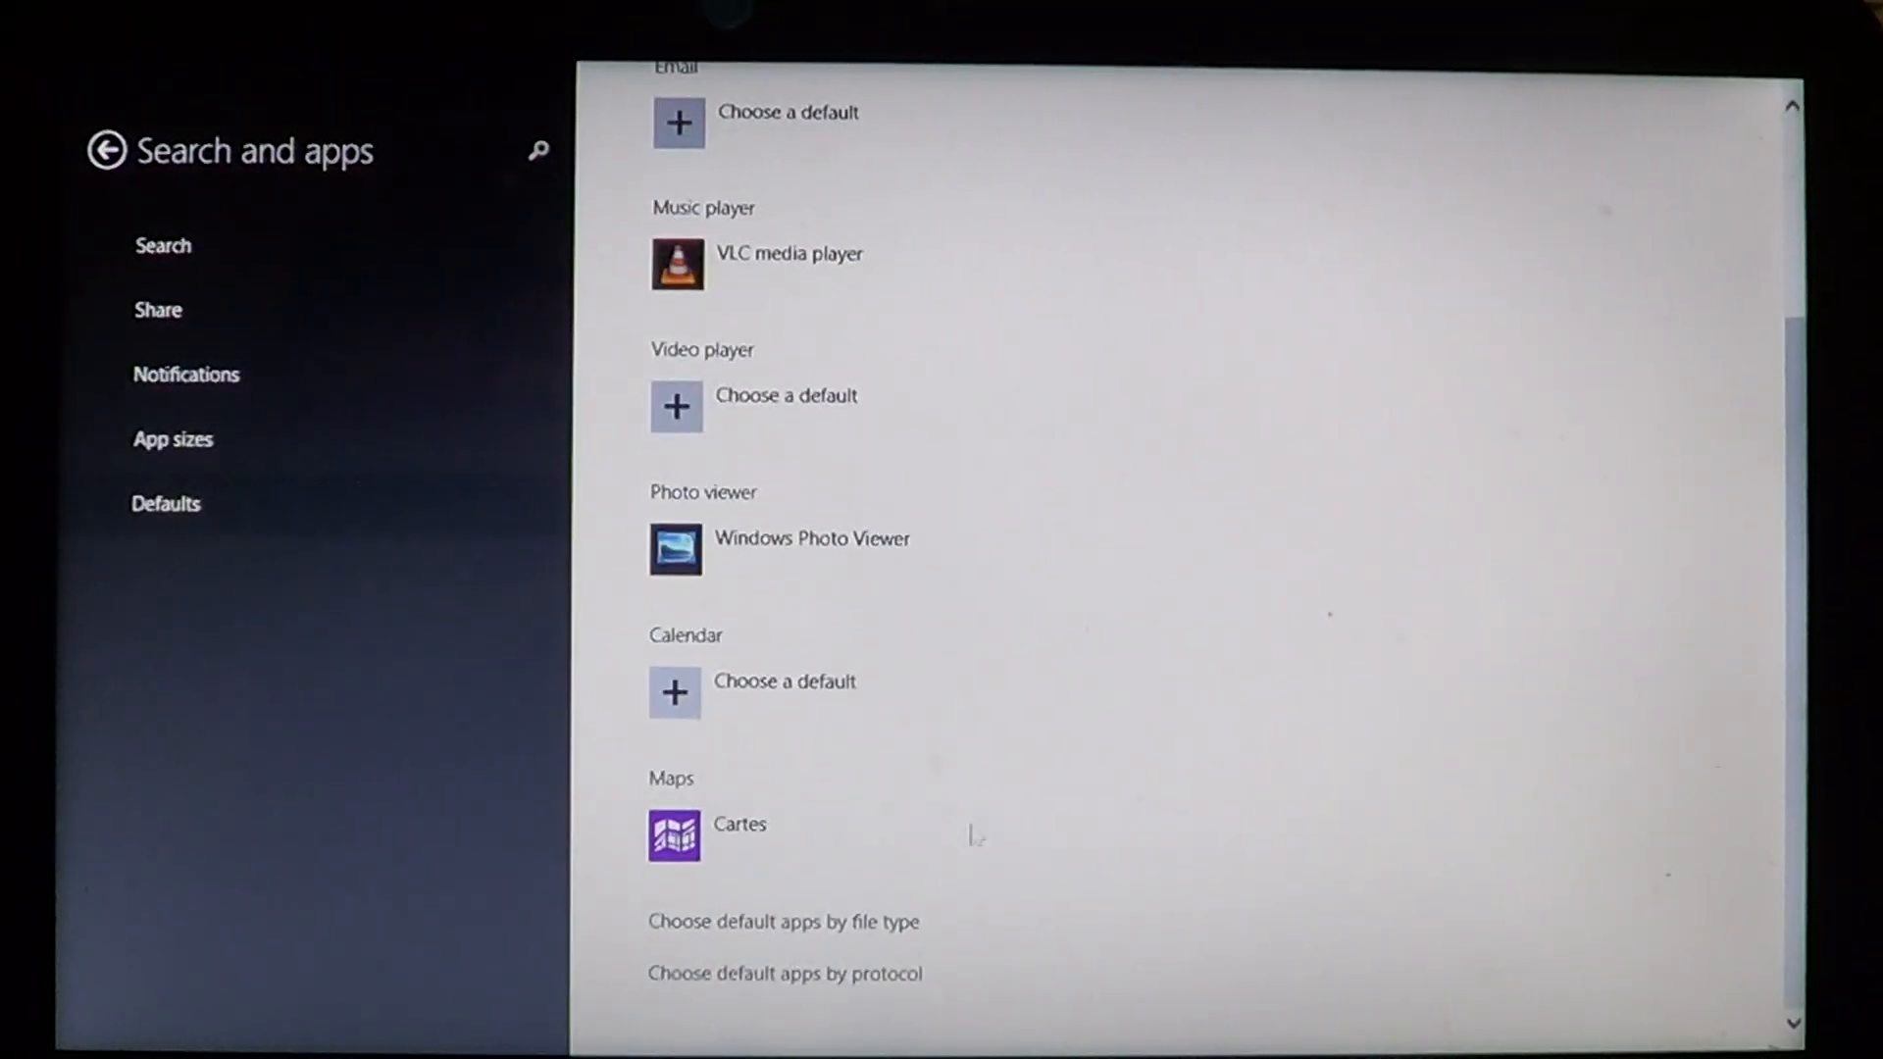
{"action": "mouse_move", "coordinate": [792, 966]}
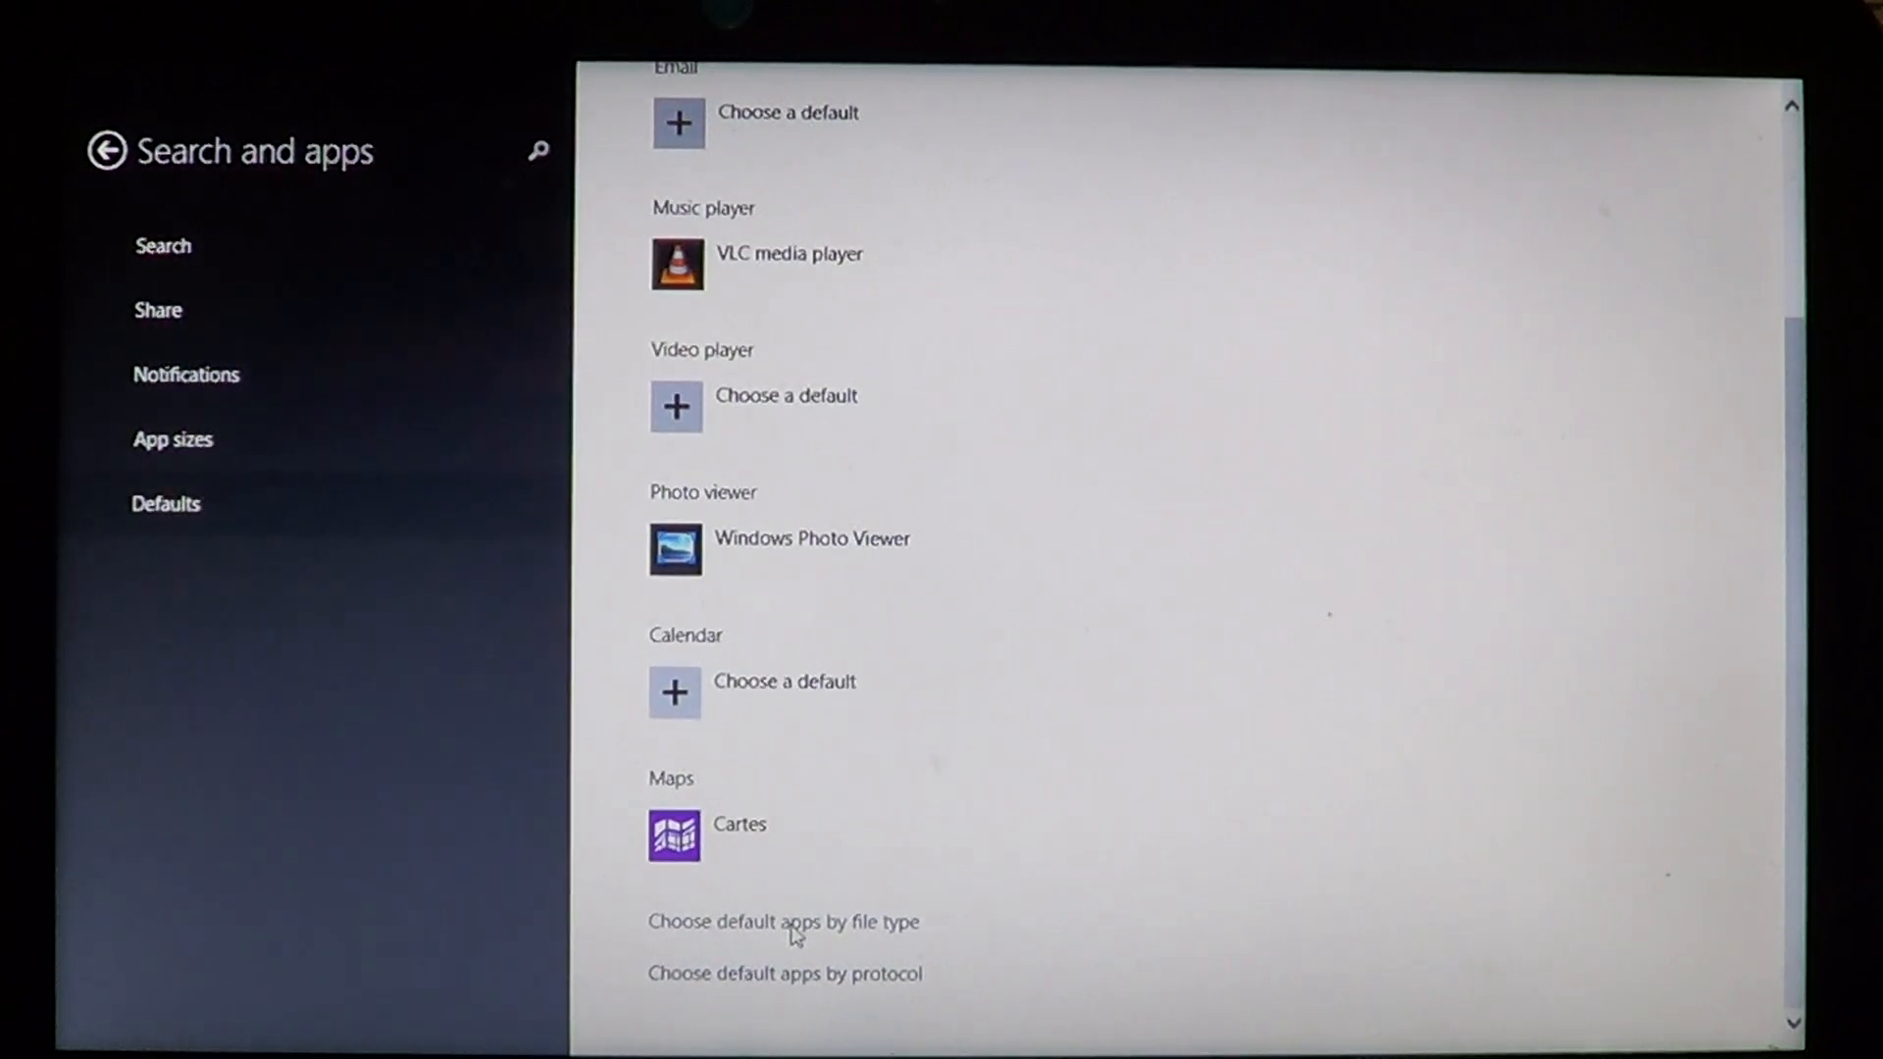
Open "Choose default apps by file type" and scroll down the extension list
{"action": "left_click", "coordinate": [784, 921]}
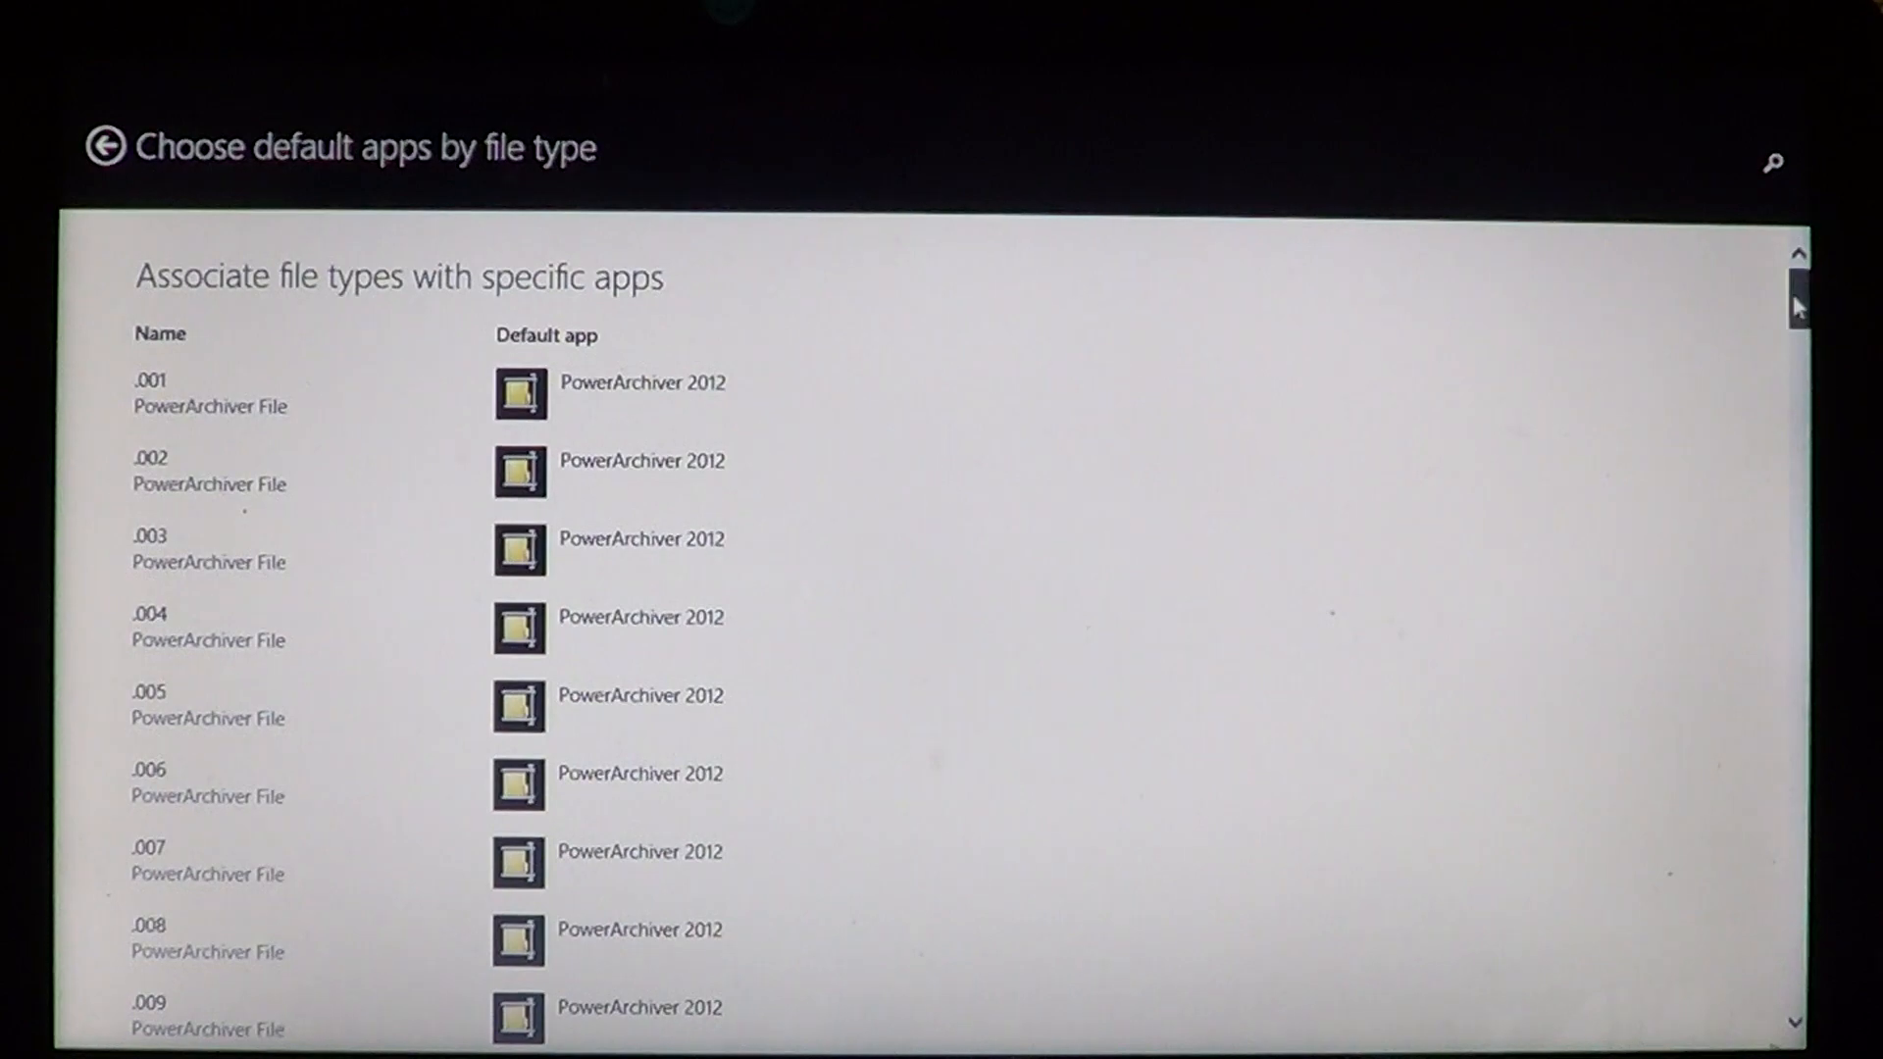
{"action": "scroll", "scroll_direction": "down", "scroll_amount": 3}
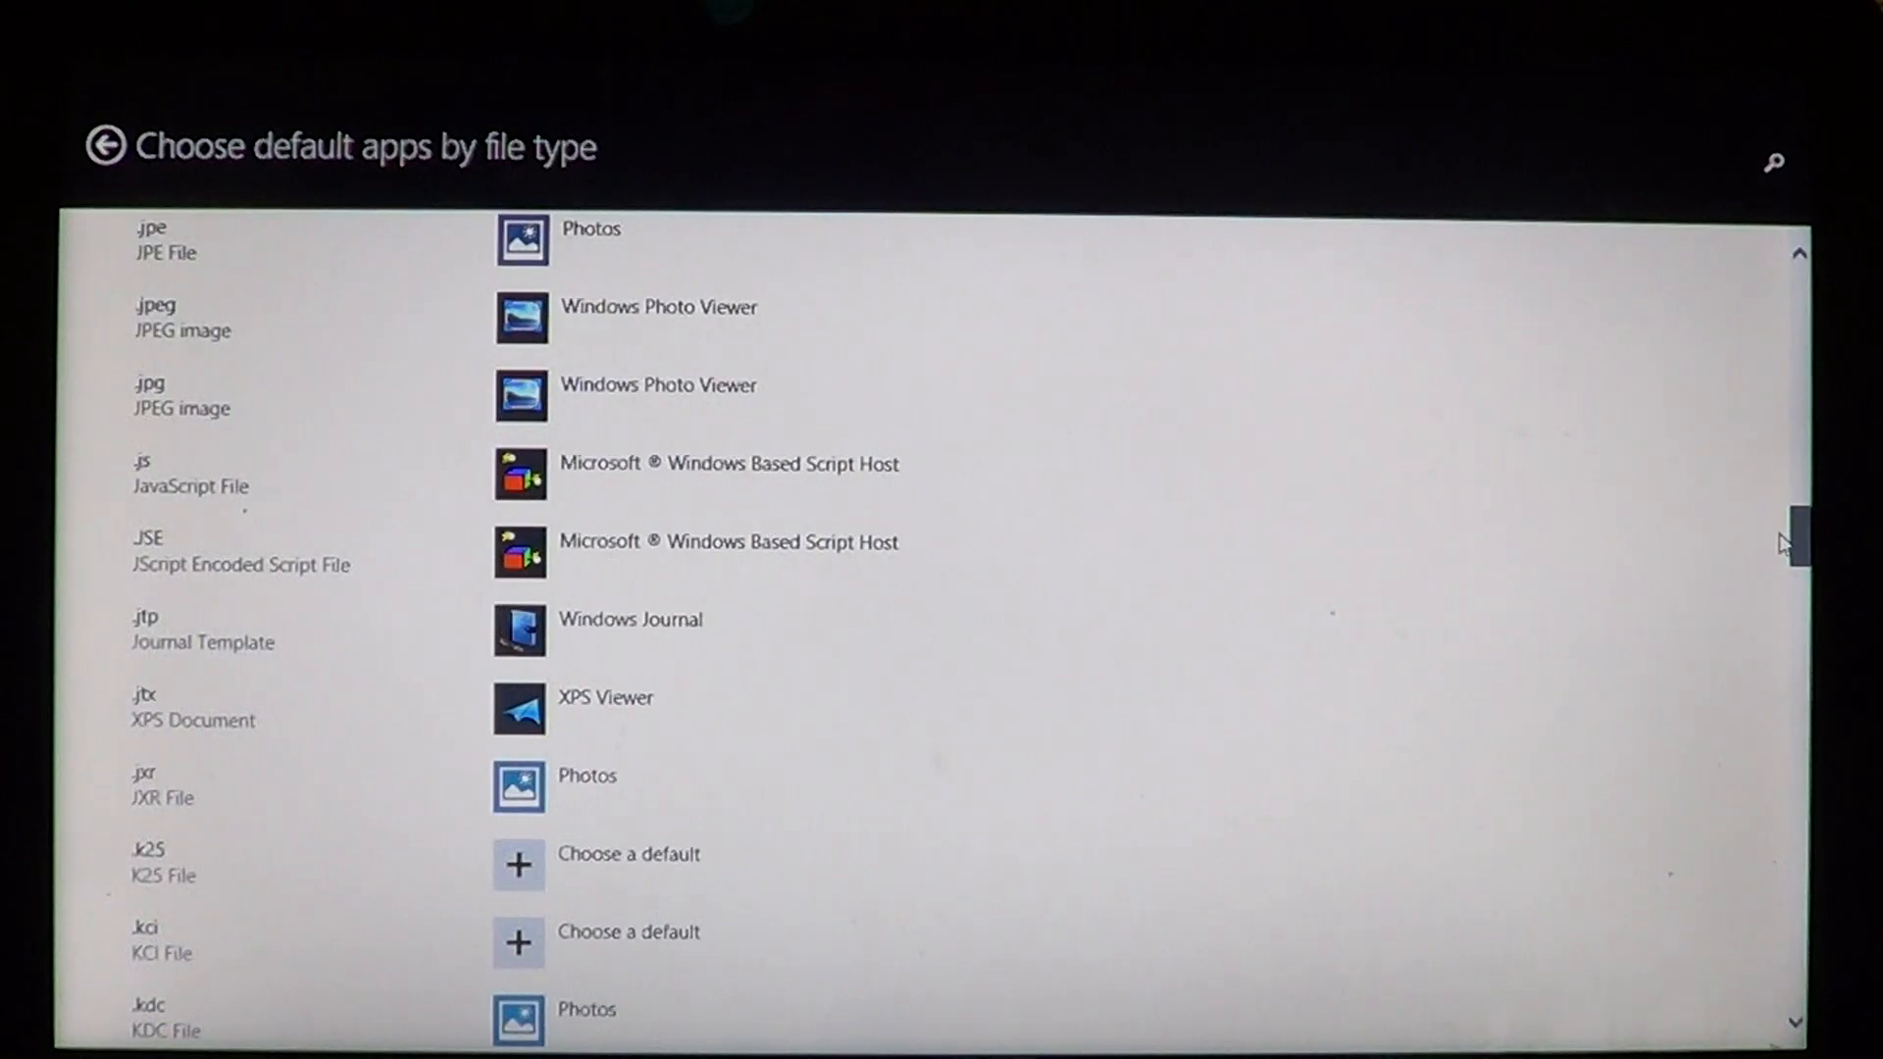
{"action": "scroll", "scroll_direction": "down", "scroll_amount": 3}
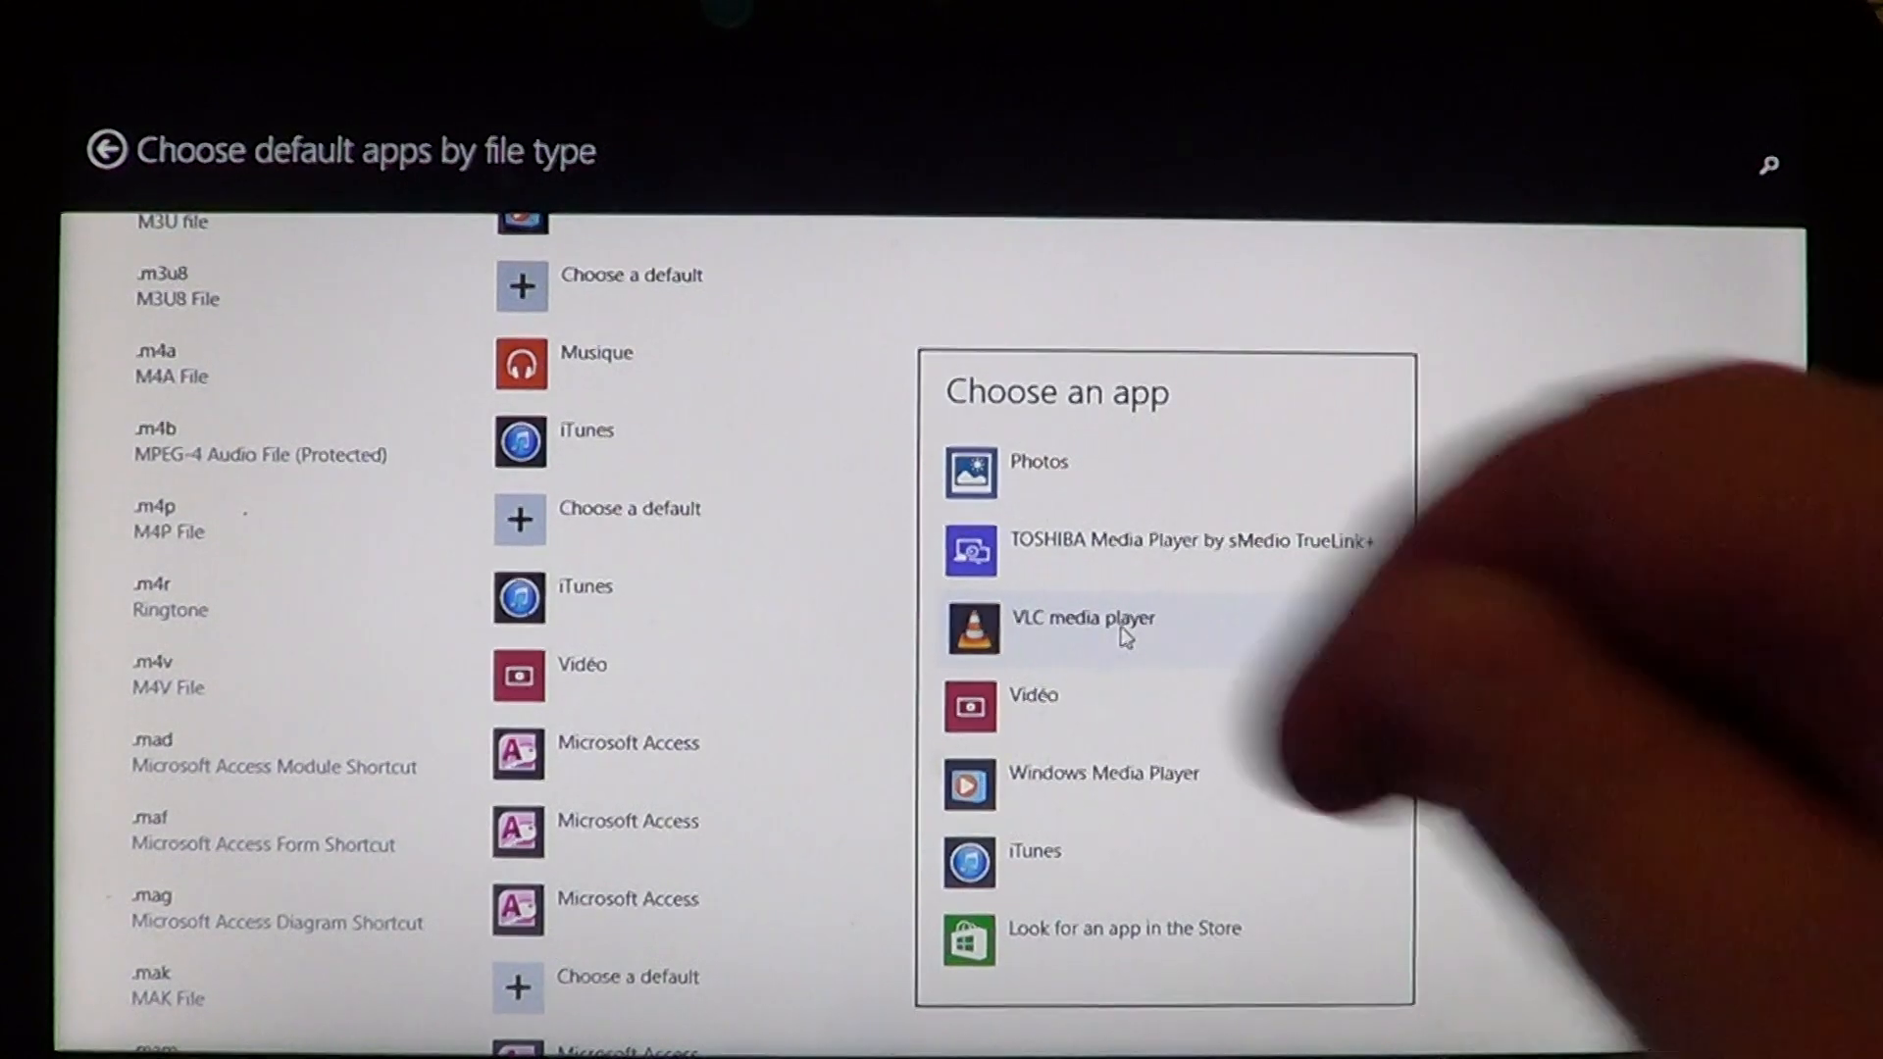
Choose VLC media player as the default app for .m4v files
{"action": "left_click", "coordinate": [1083, 629]}
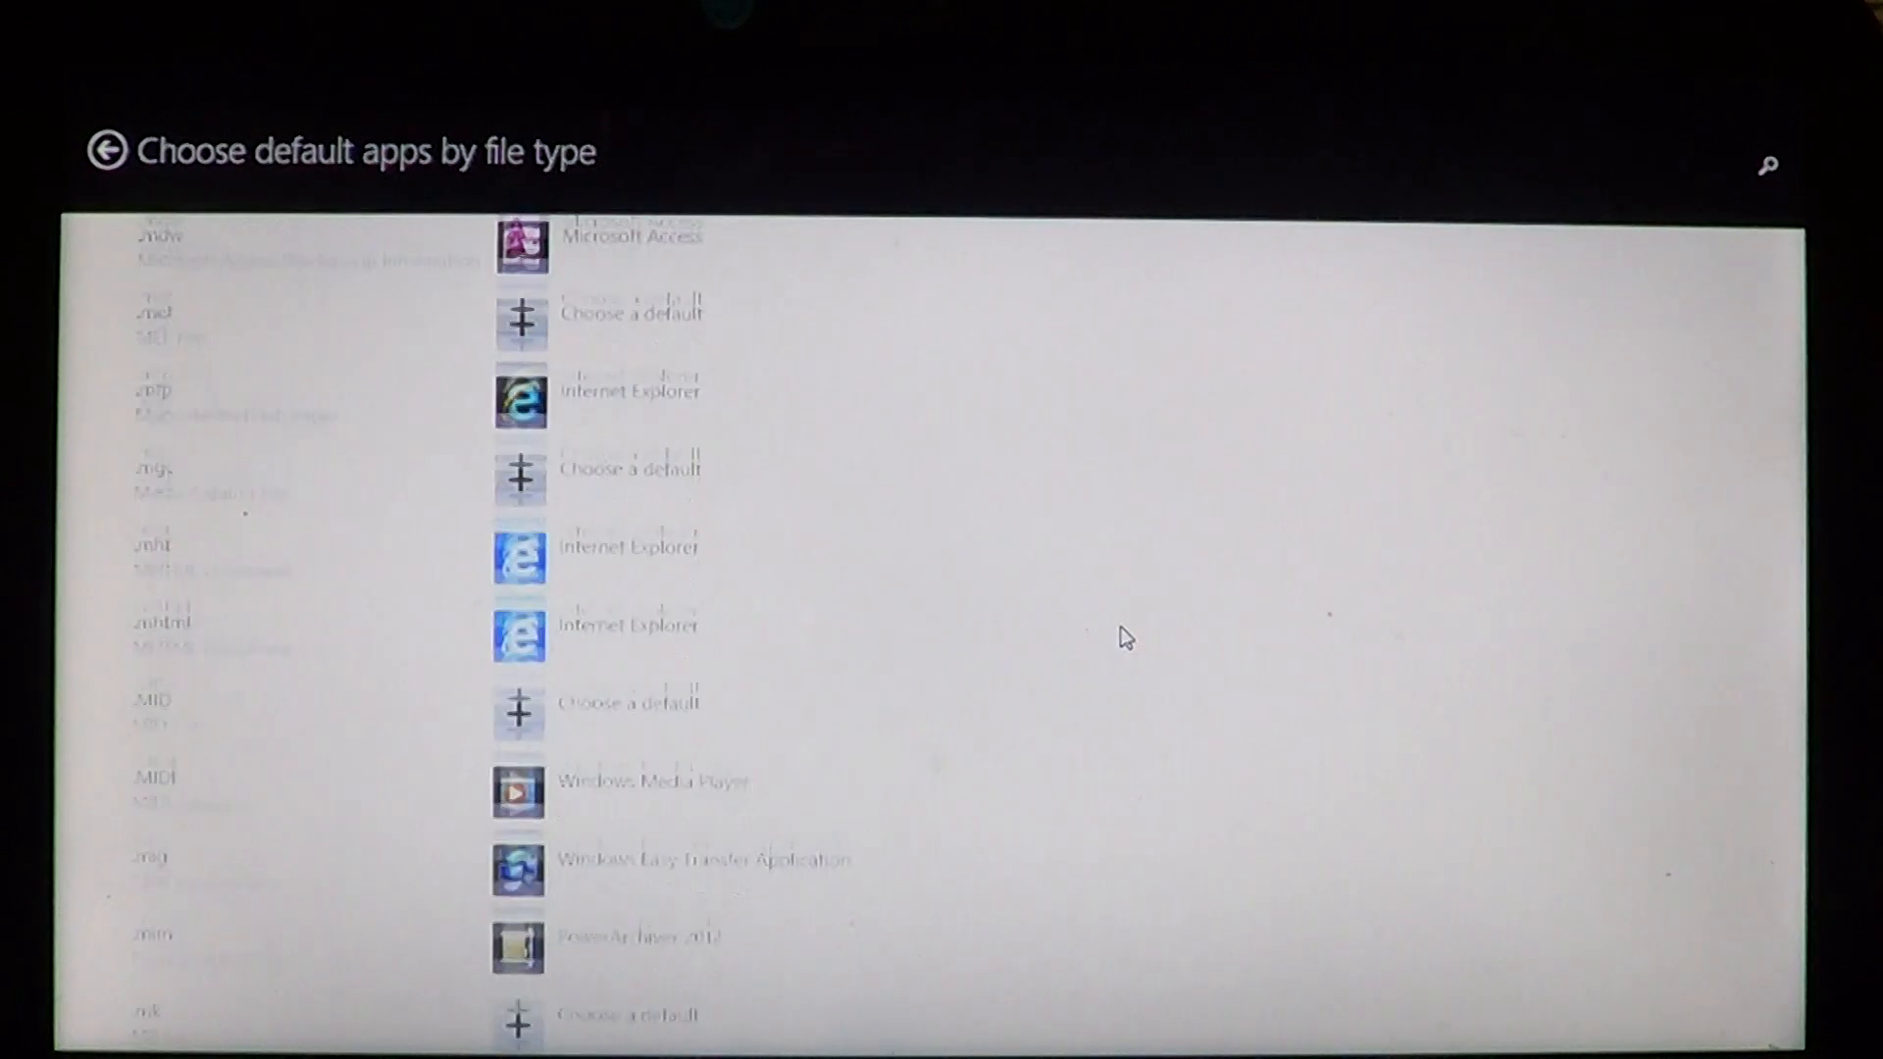
{"action": "scroll", "scroll_direction": "down", "scroll_amount": 3}
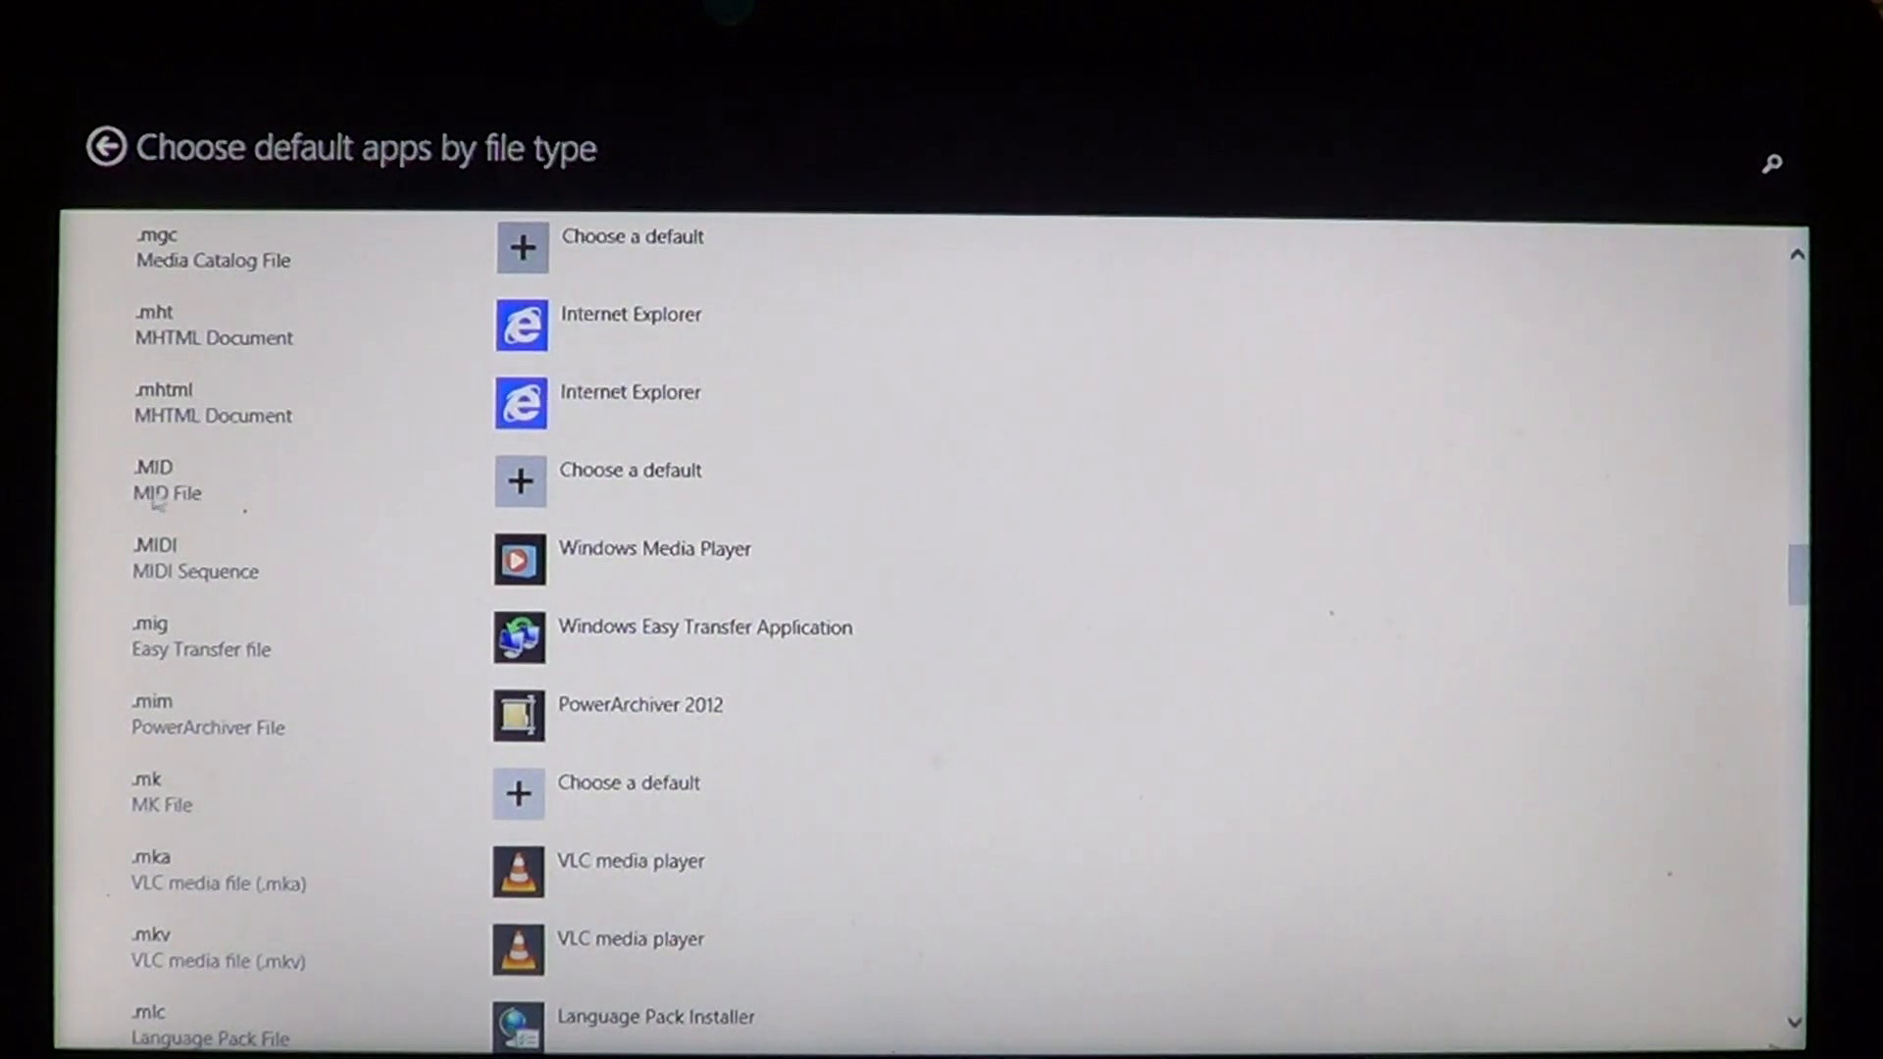
{"action": "mouse_move", "coordinate": [396, 483]}
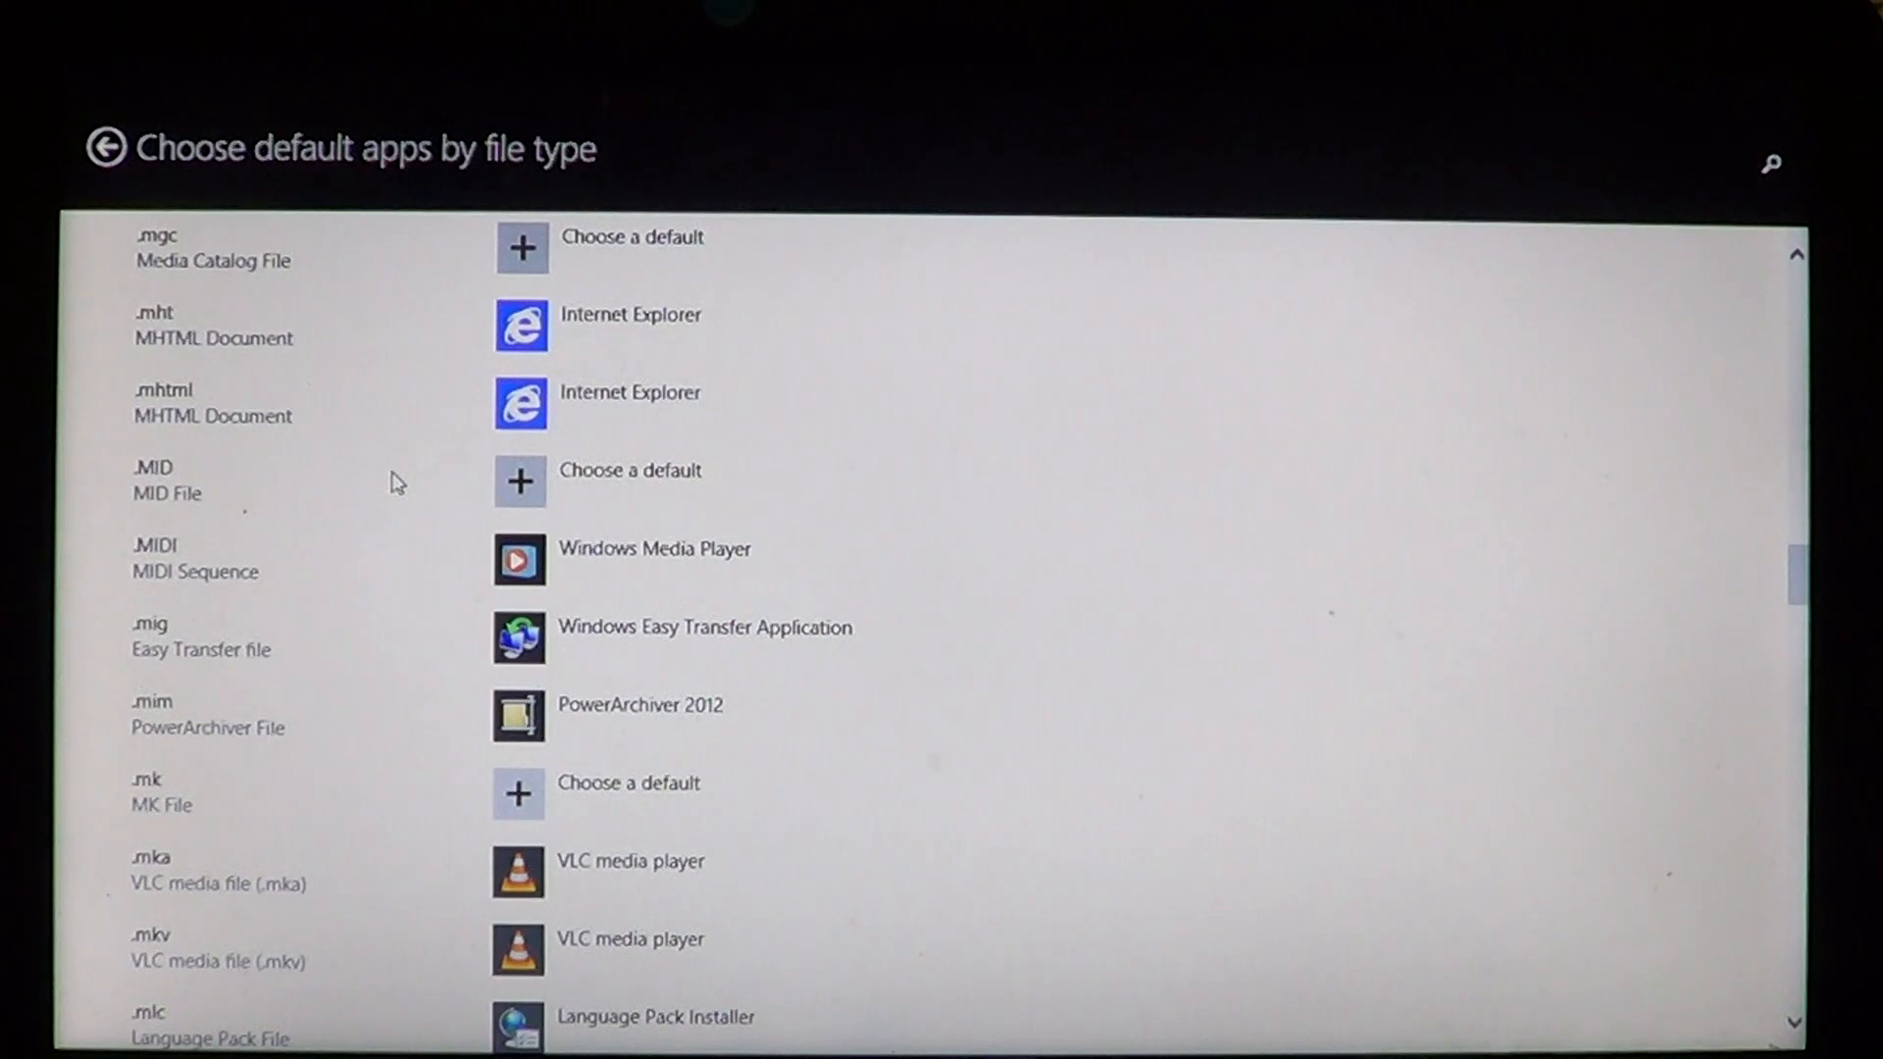